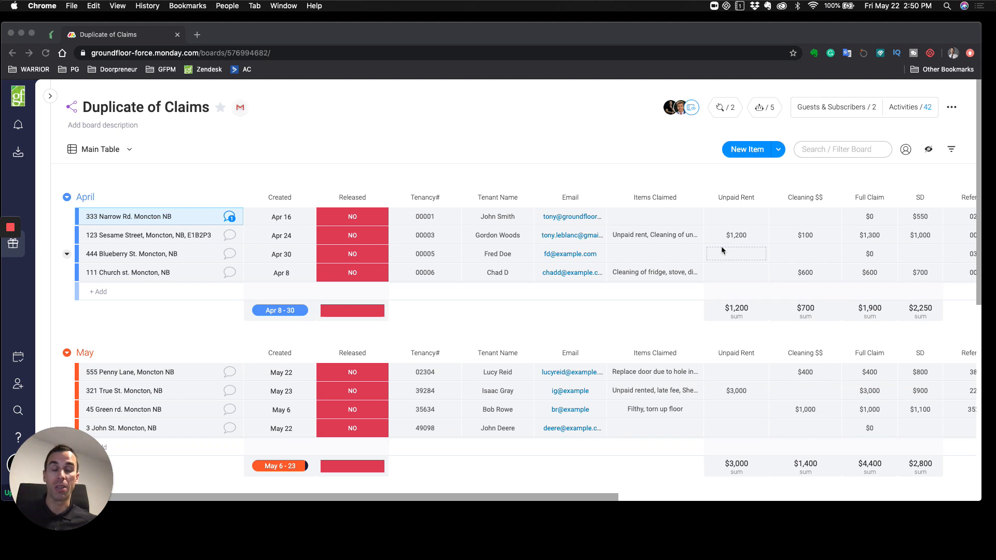
Enter 'Broken Toilet seat' as a claimed item on John Deere's May claim.
text(Broken Toilet seat)
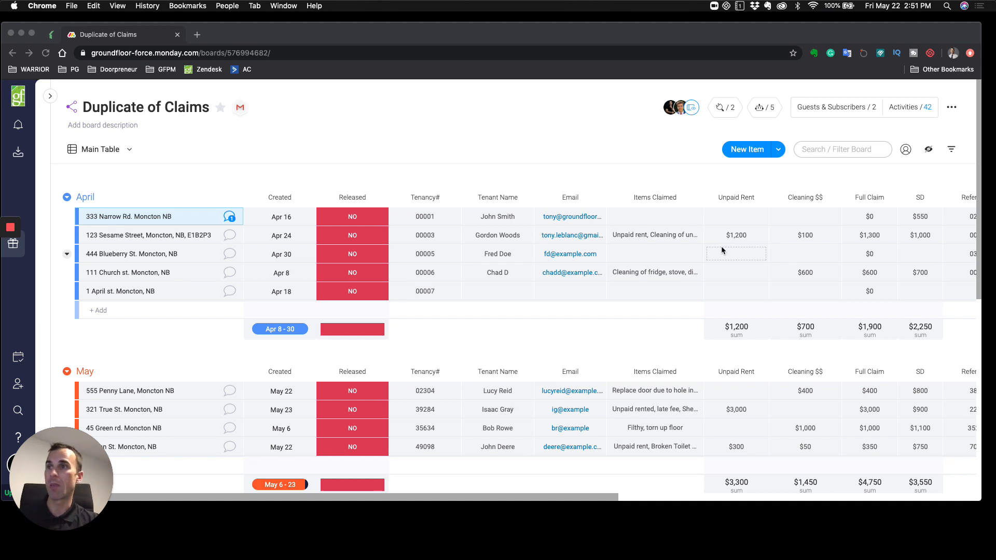
mouse_move(745, 242)
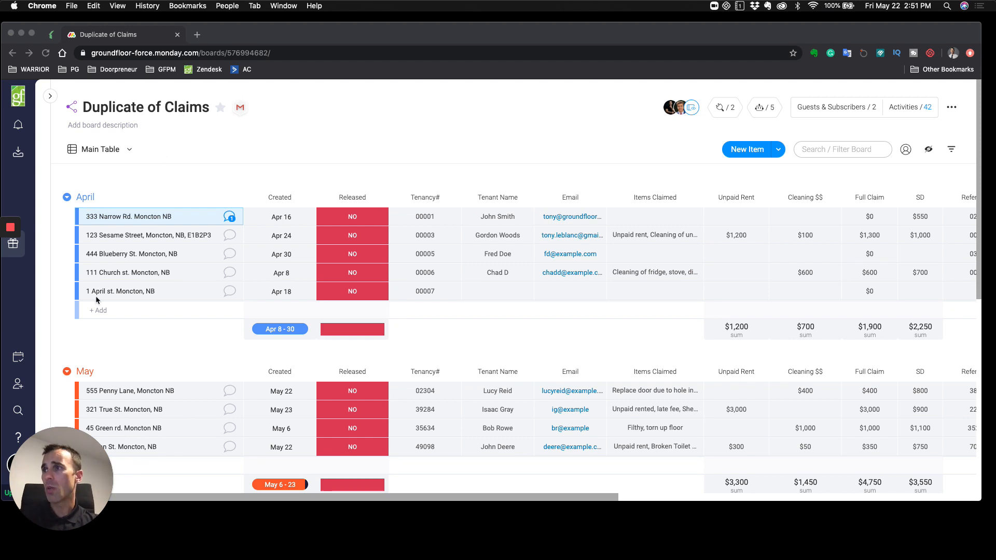
mouse_move(83, 380)
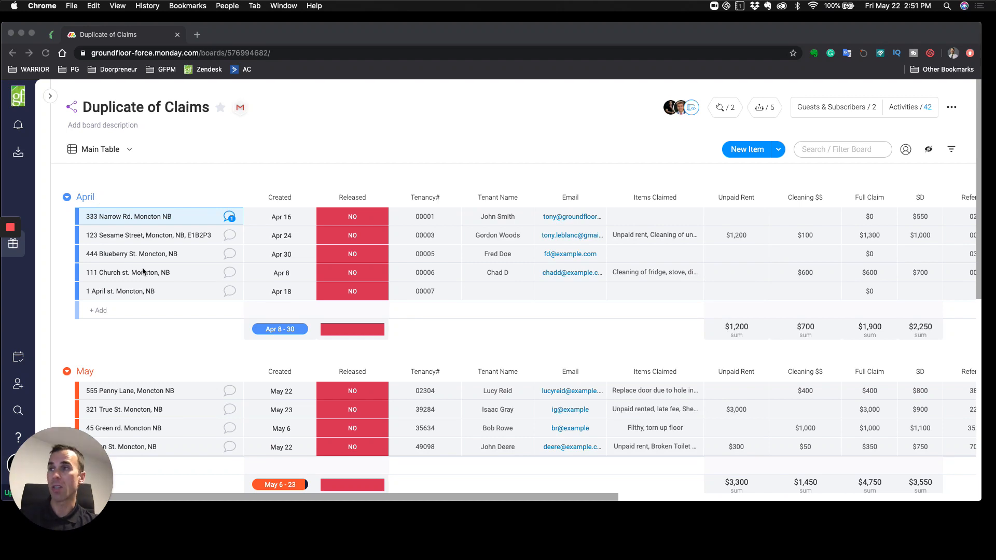
mouse_move(115, 184)
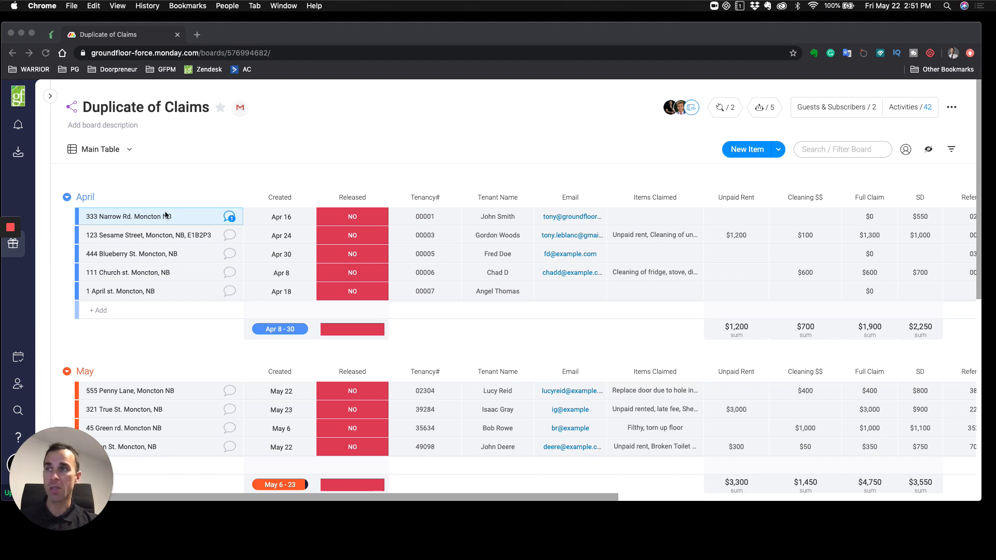
mouse_move(277, 239)
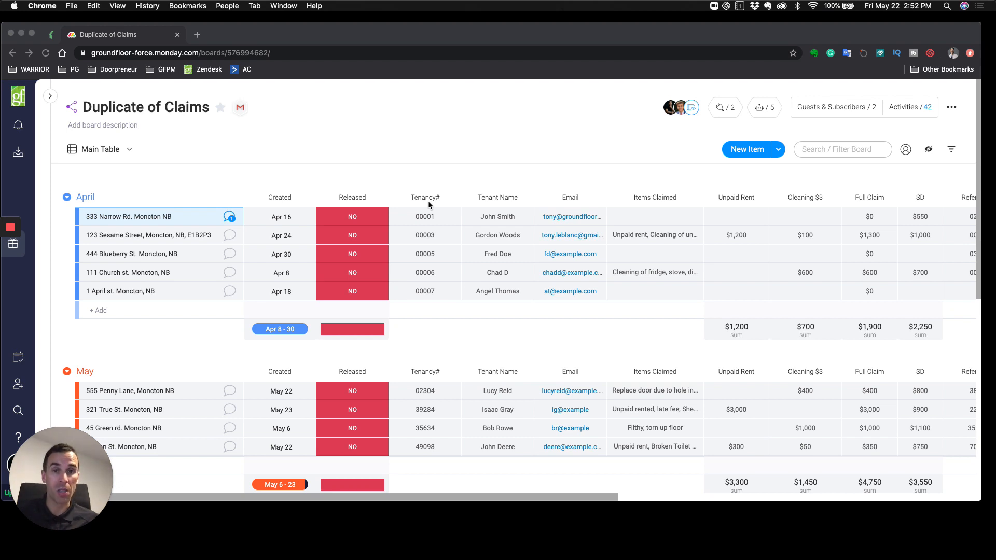
Enter 'Broken window' as the item claimed on the 1 April st. row.
text(Broken window)
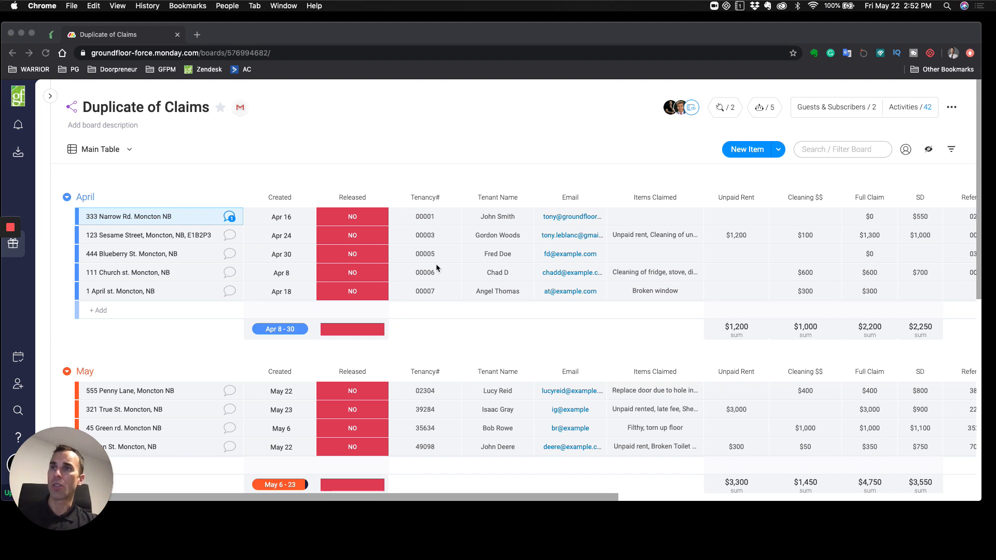
mouse_move(446, 238)
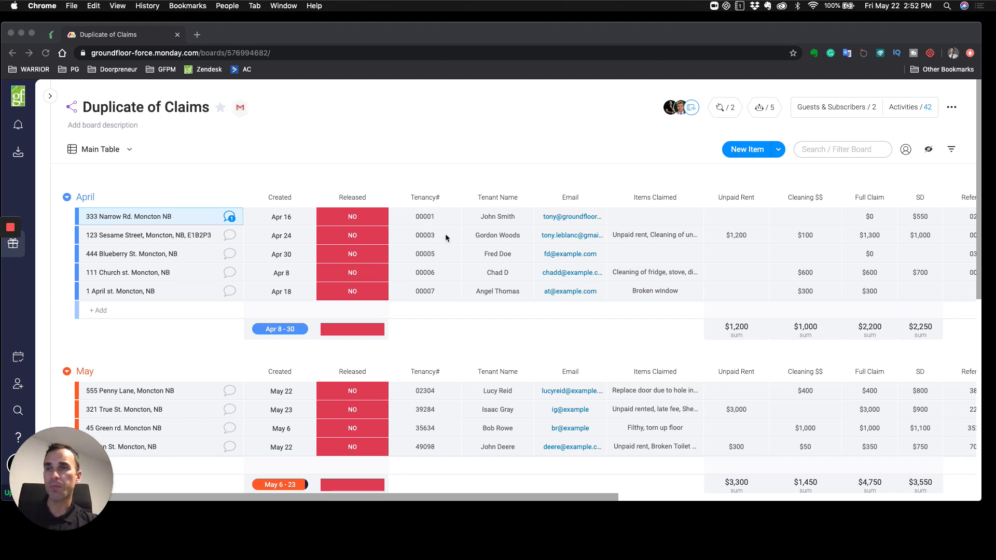
mouse_move(502, 274)
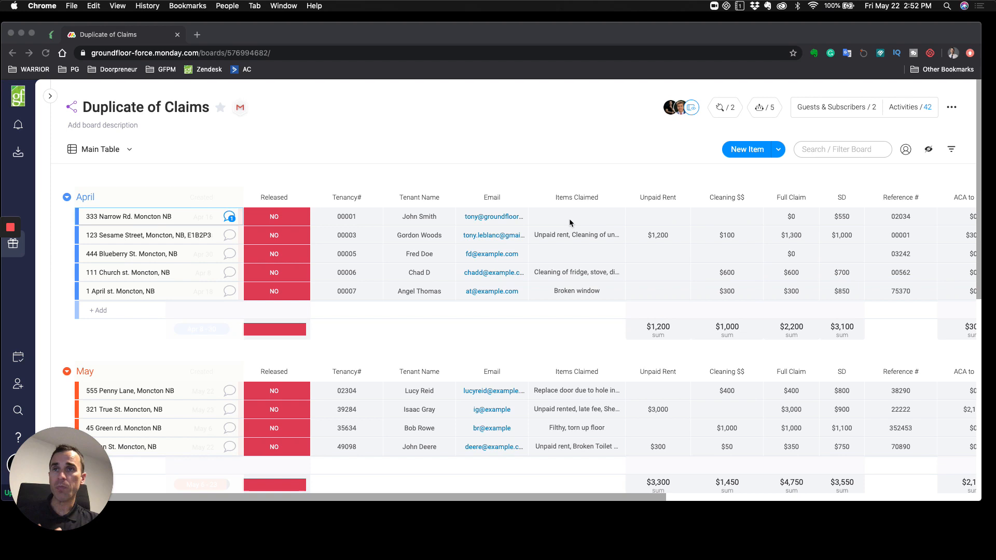
mouse_move(565, 236)
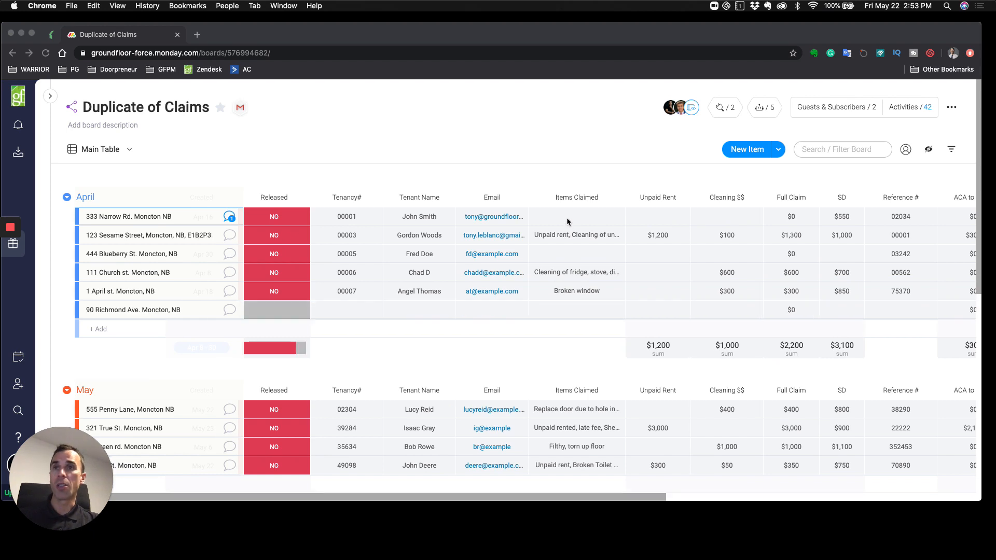
click(576, 216)
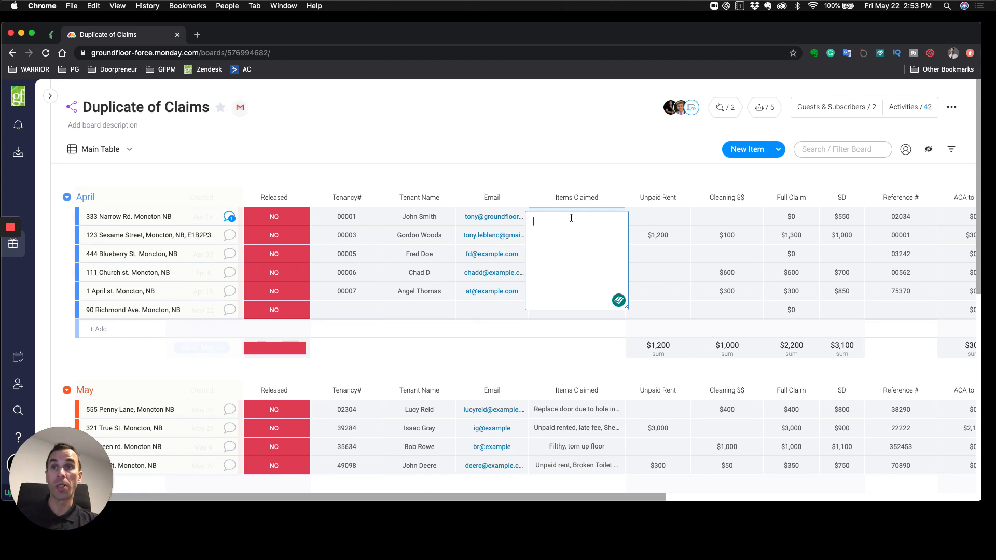
text(Unpaid rent, Cleaning of unit , supplies, Garbage removal,)
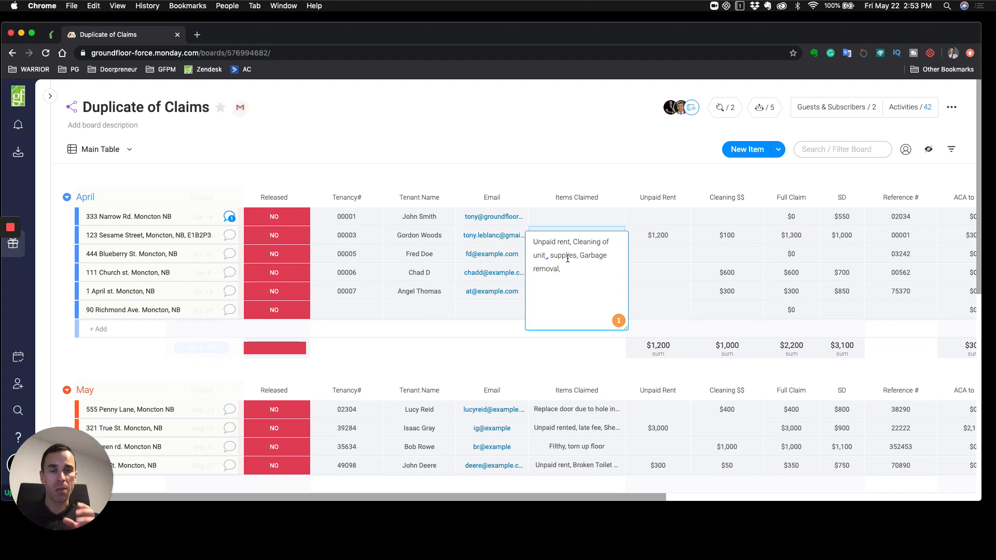
text(00019)
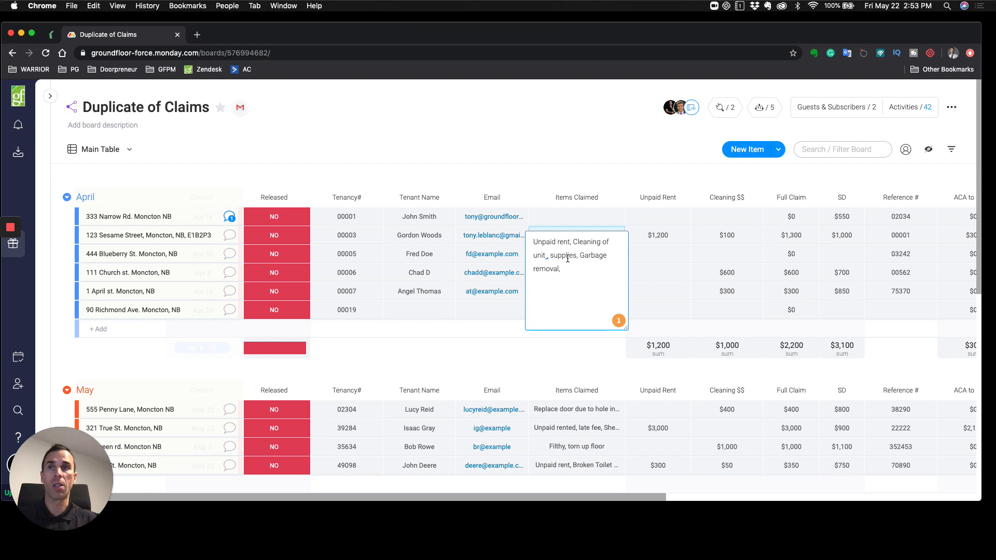
mouse_move(584, 176)
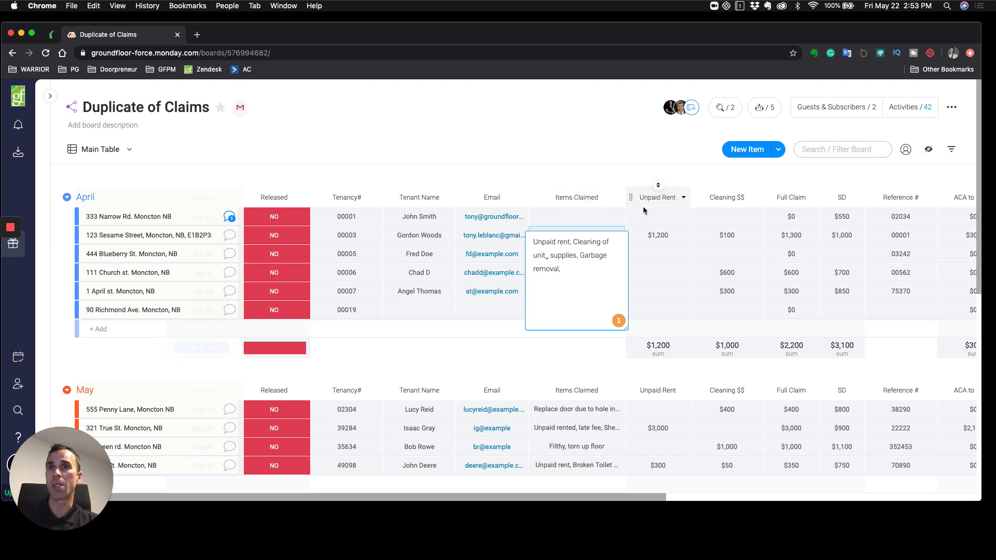
click(658, 216)
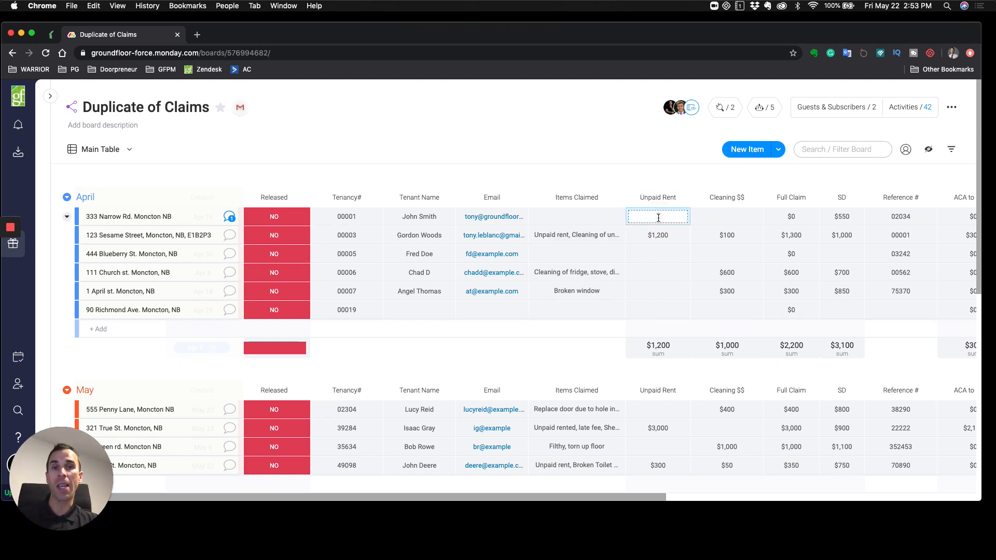
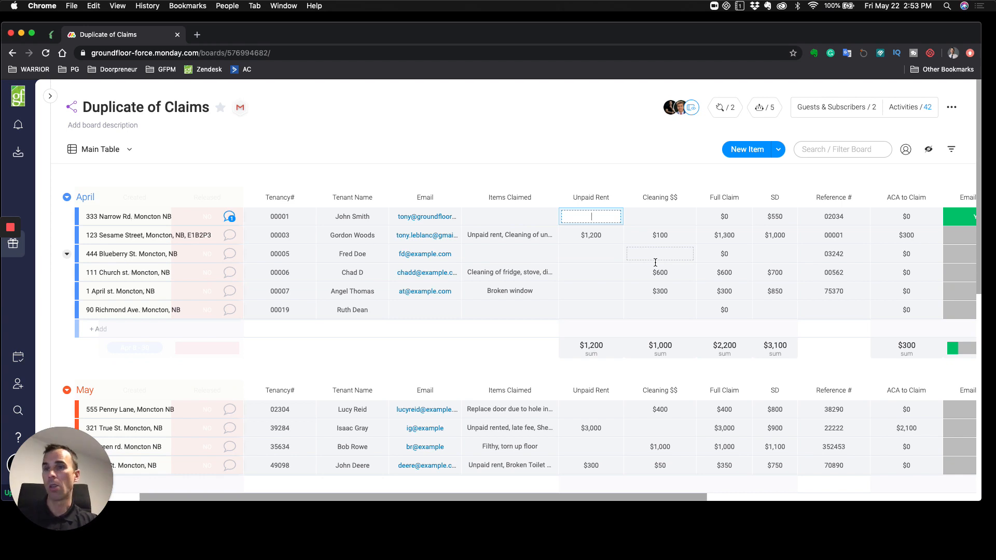
text(rutherford@example.com)
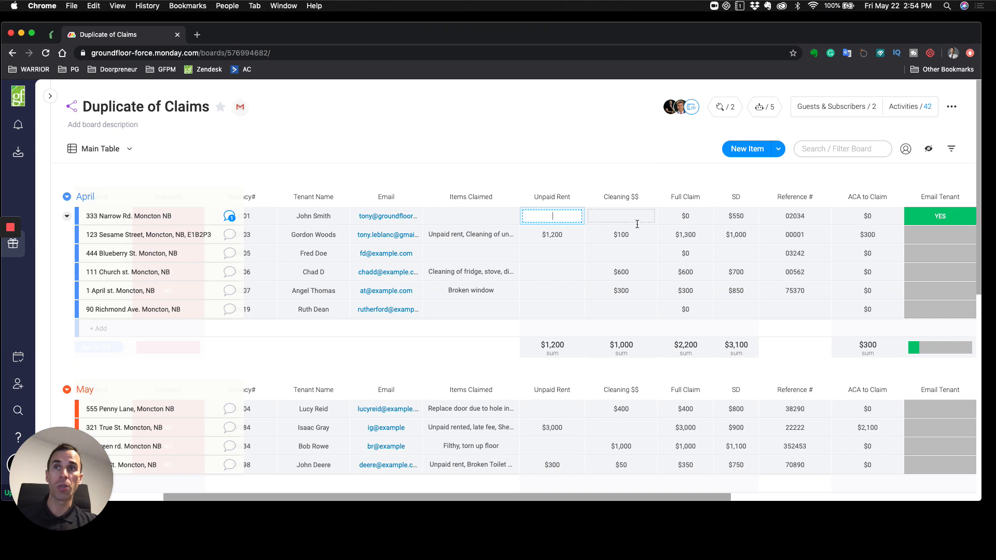
click(685, 235)
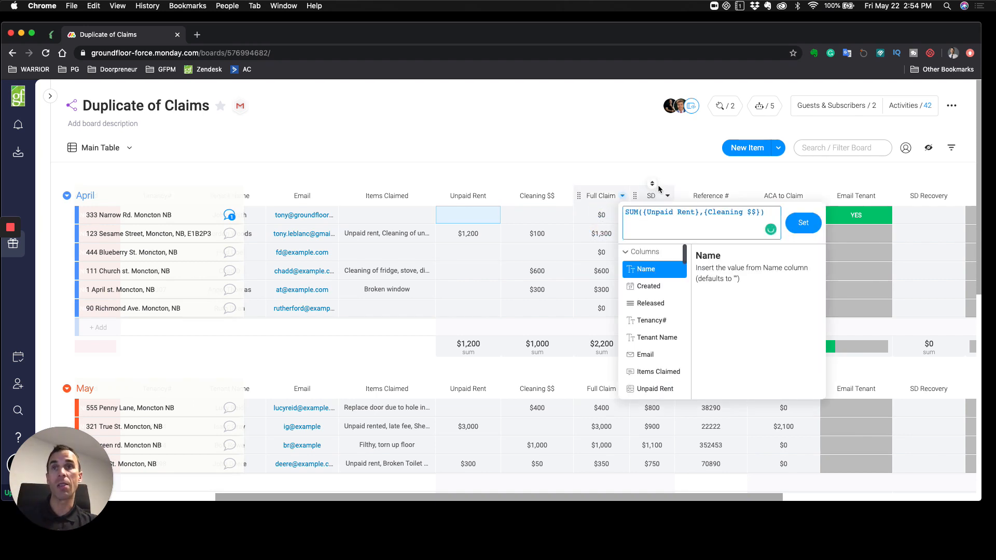
click(802, 222)
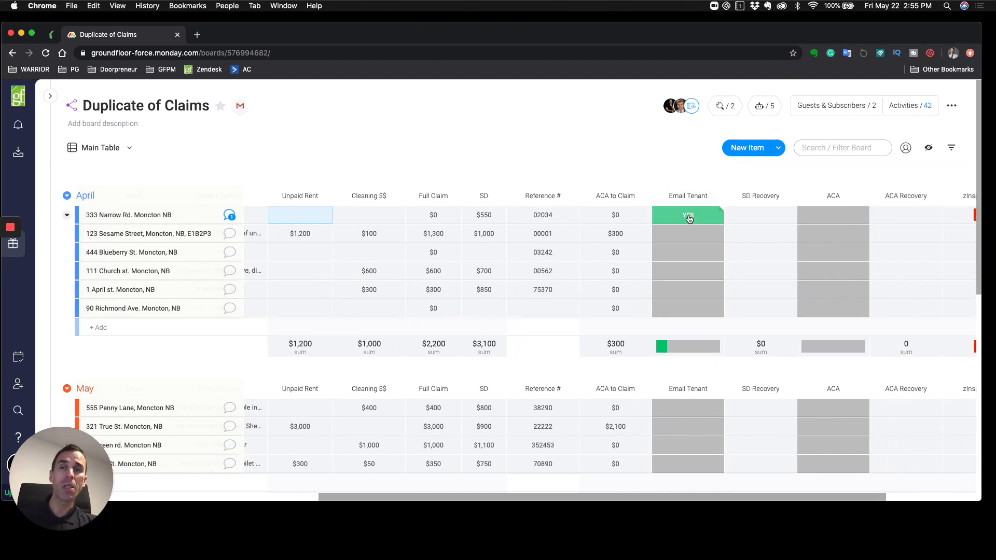
click(687, 215)
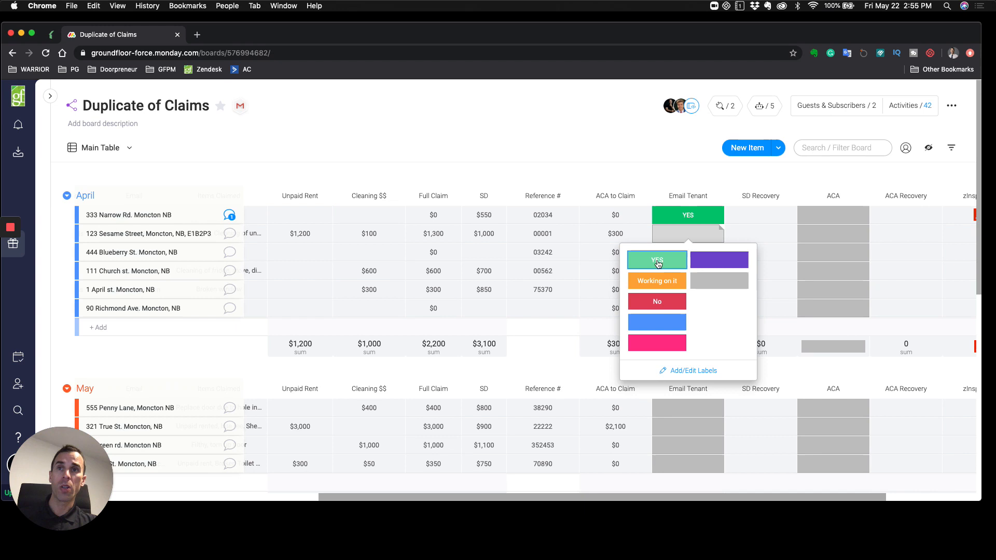
mouse_move(601, 155)
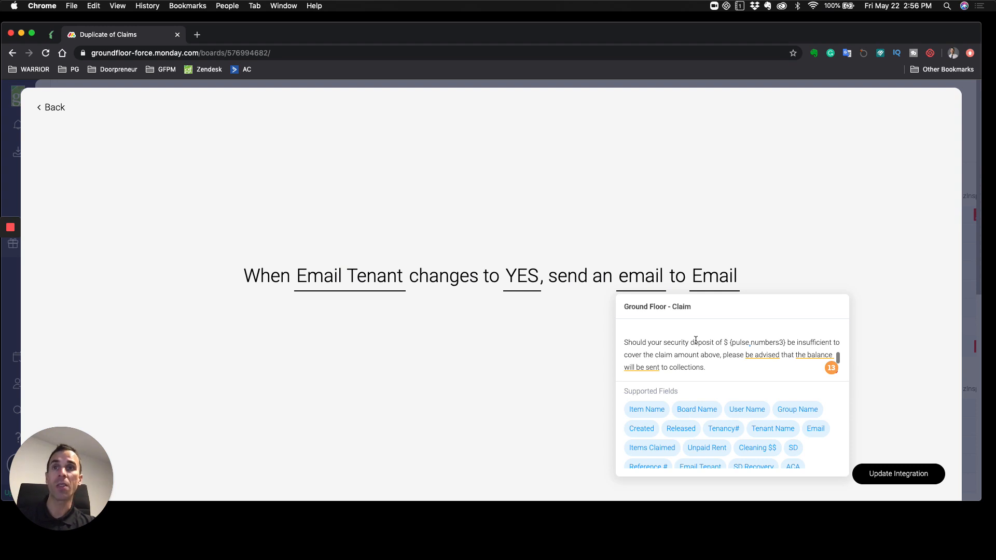
Review the Email Tenant integration and go back to the Board Integrations list.
scroll(down, 3)
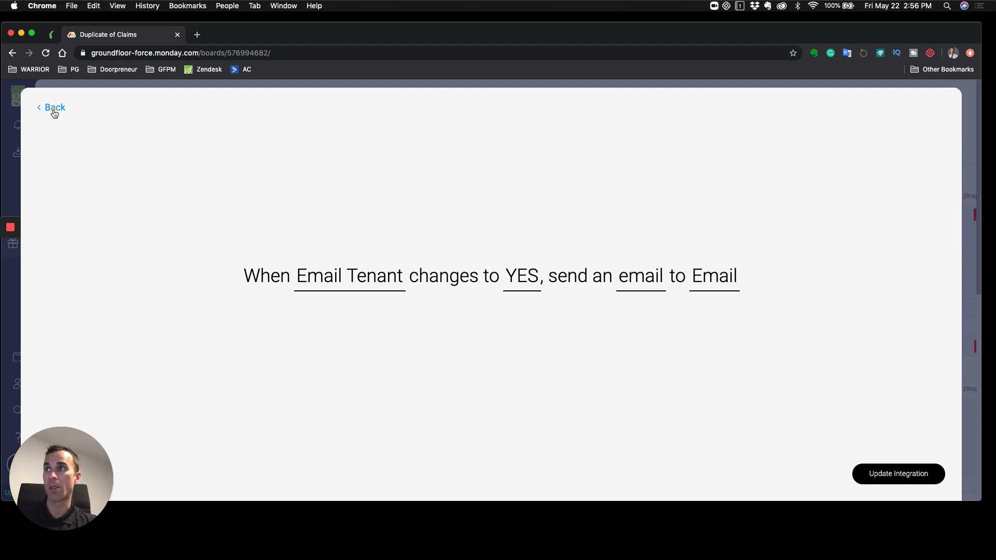
click(53, 107)
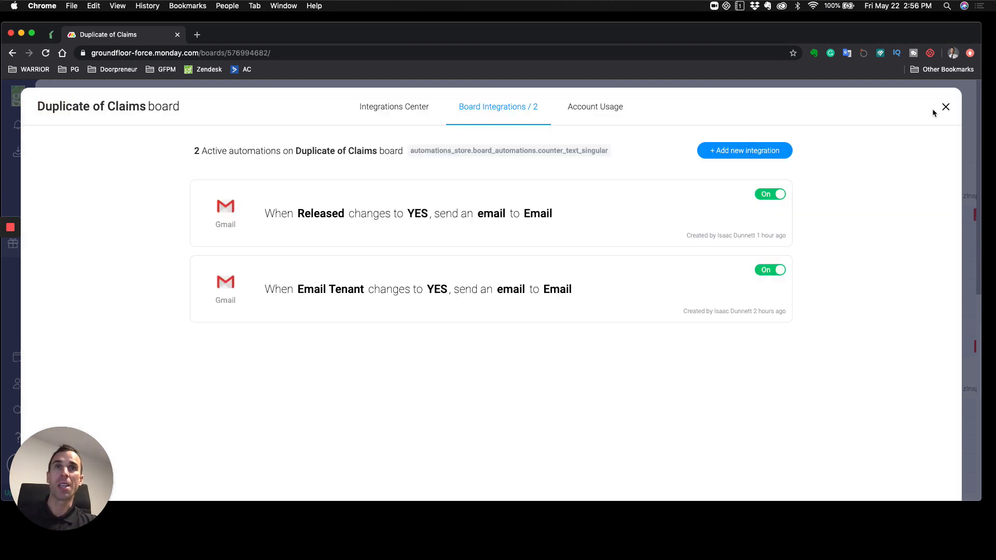
click(947, 107)
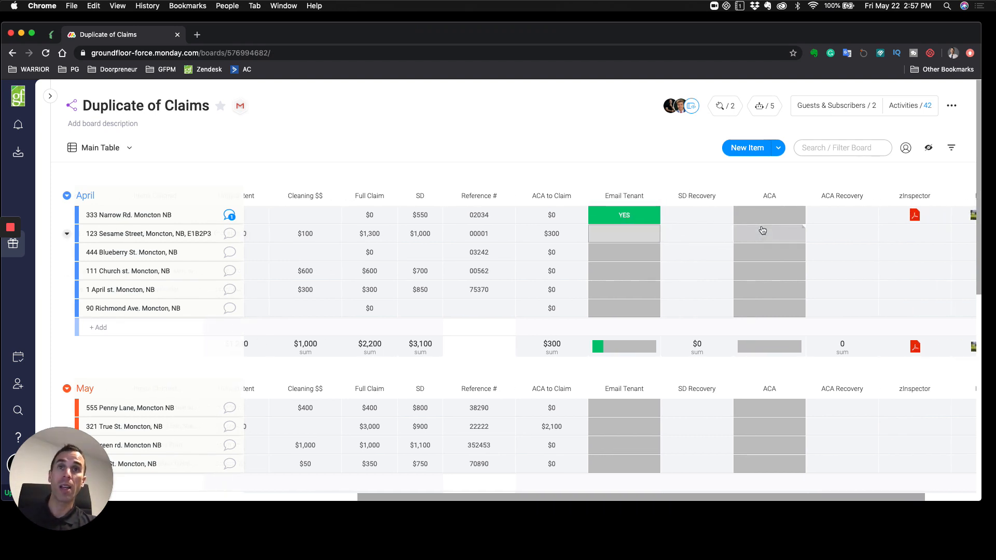
click(697, 215)
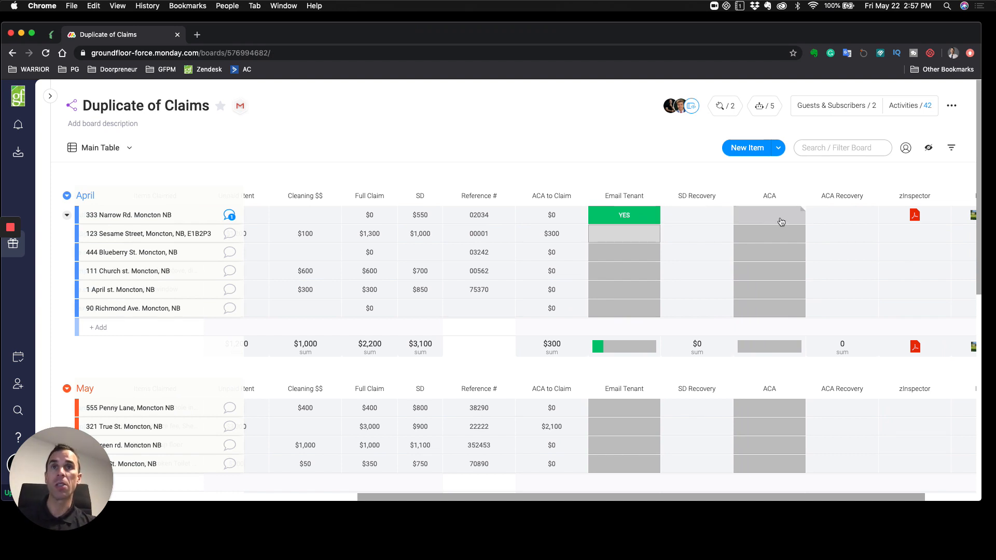
click(841, 215)
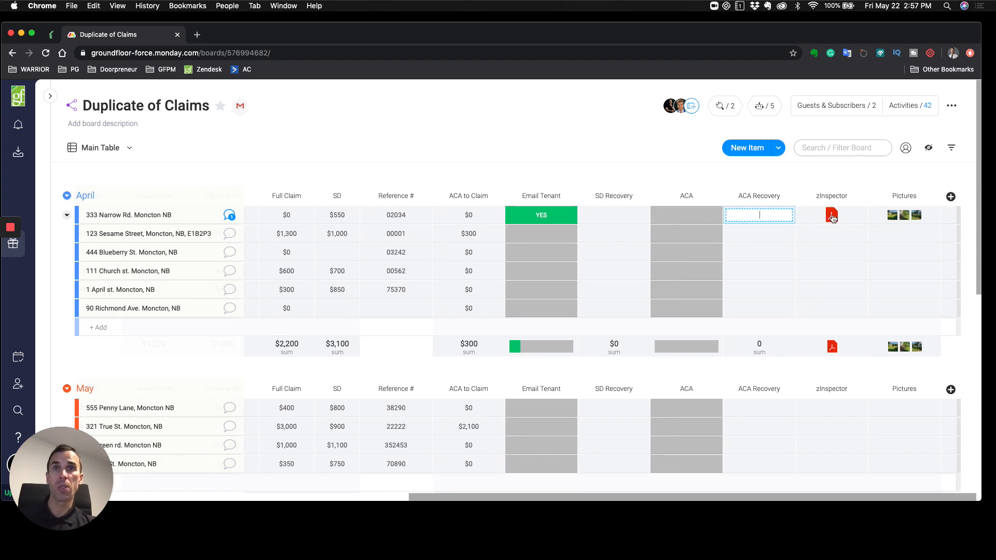
click(831, 215)
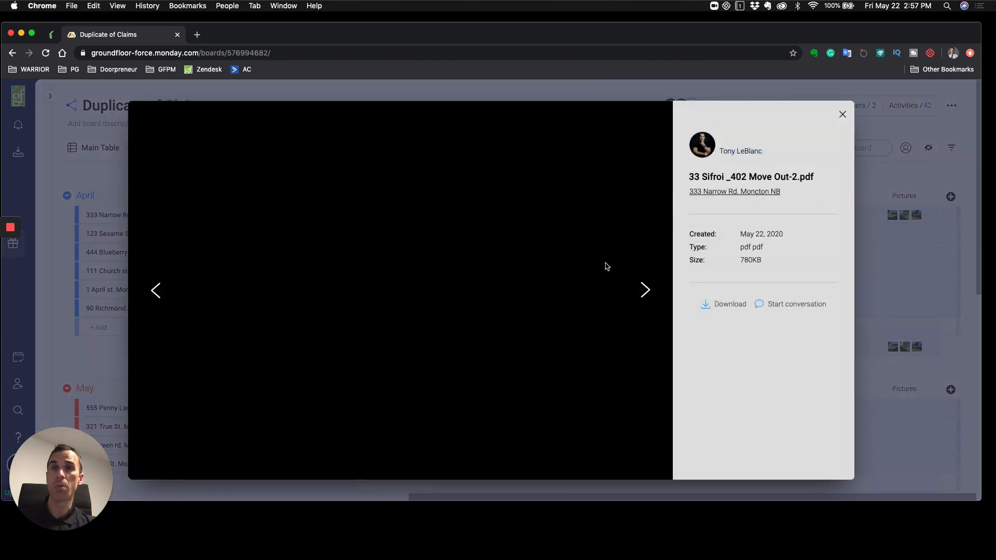
mouse_move(601, 233)
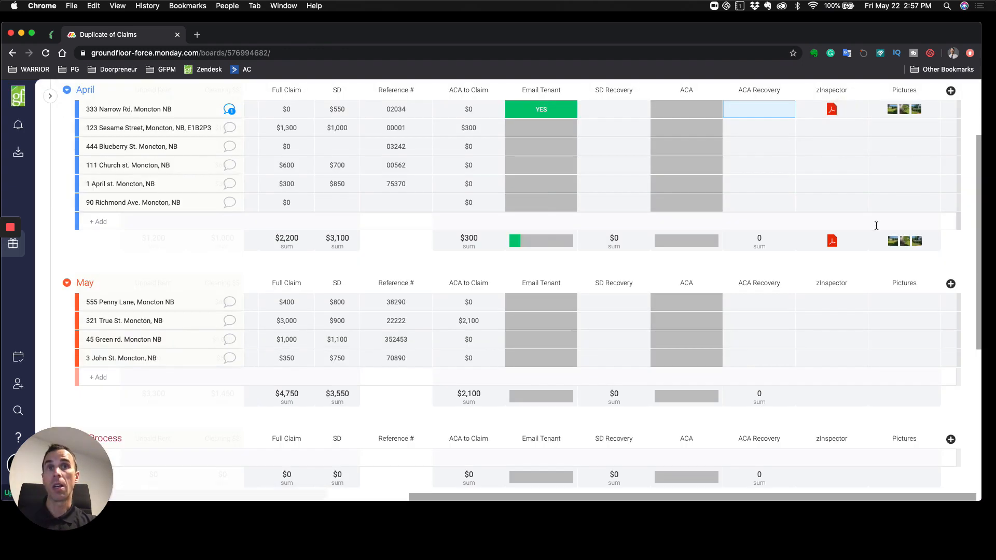
click(893, 109)
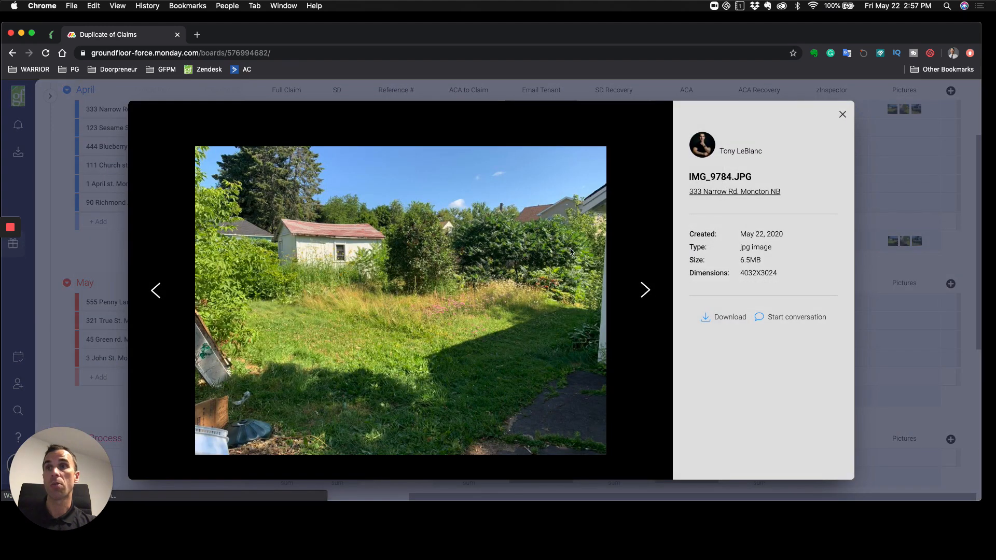
click(644, 291)
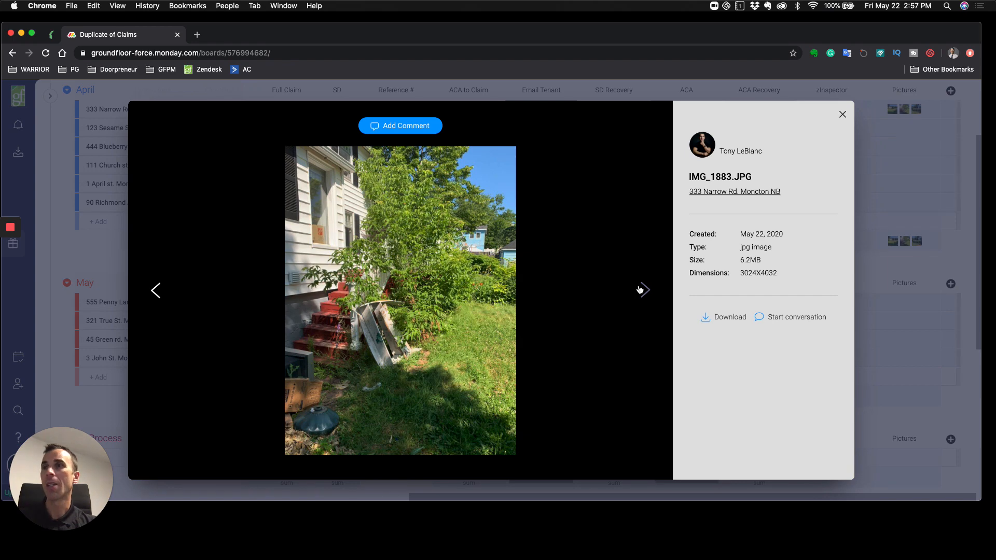
click(643, 291)
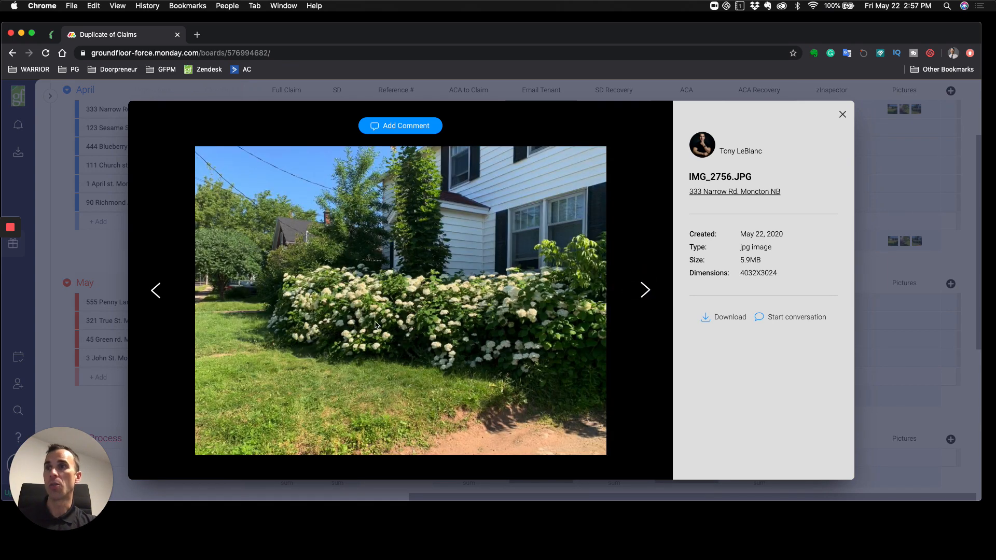
click(843, 114)
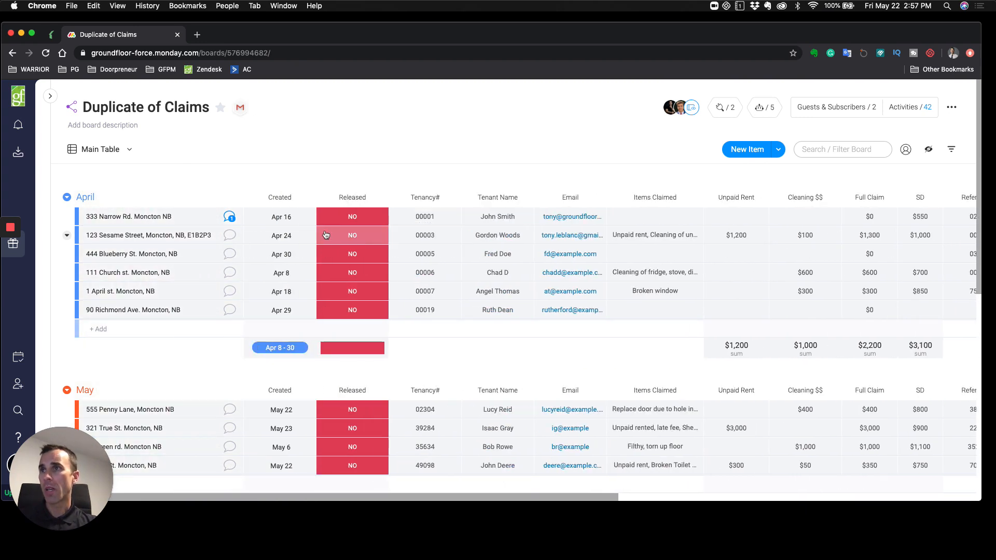
click(352, 216)
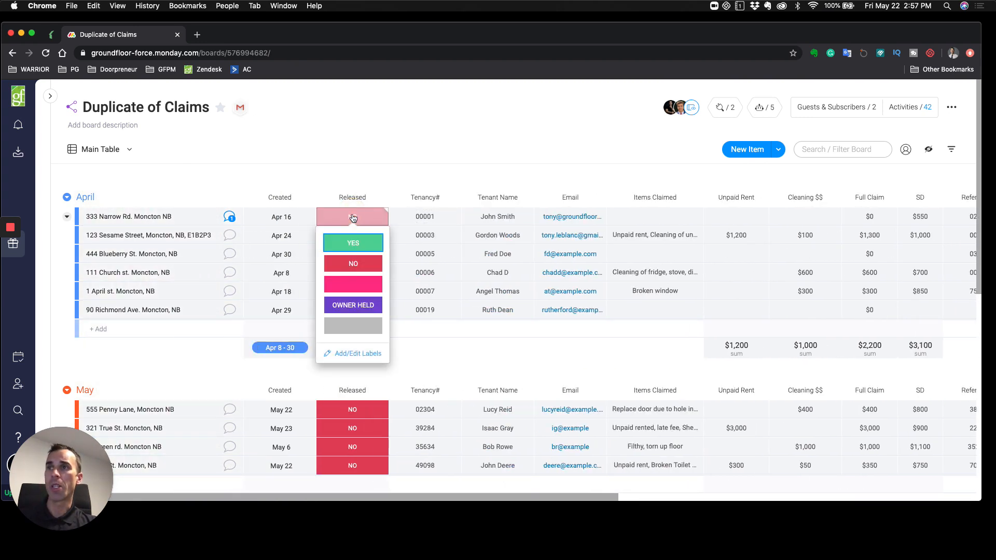
click(353, 263)
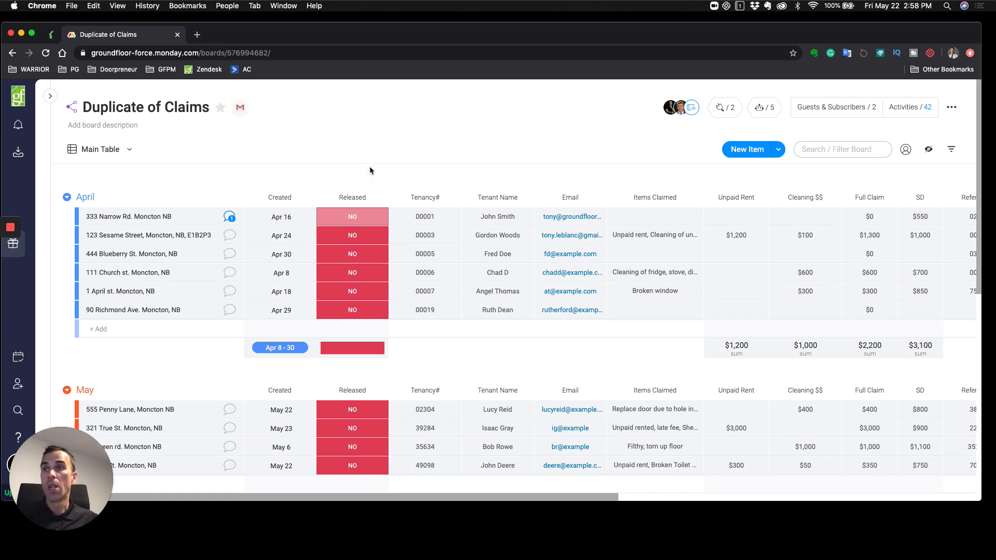
click(352, 216)
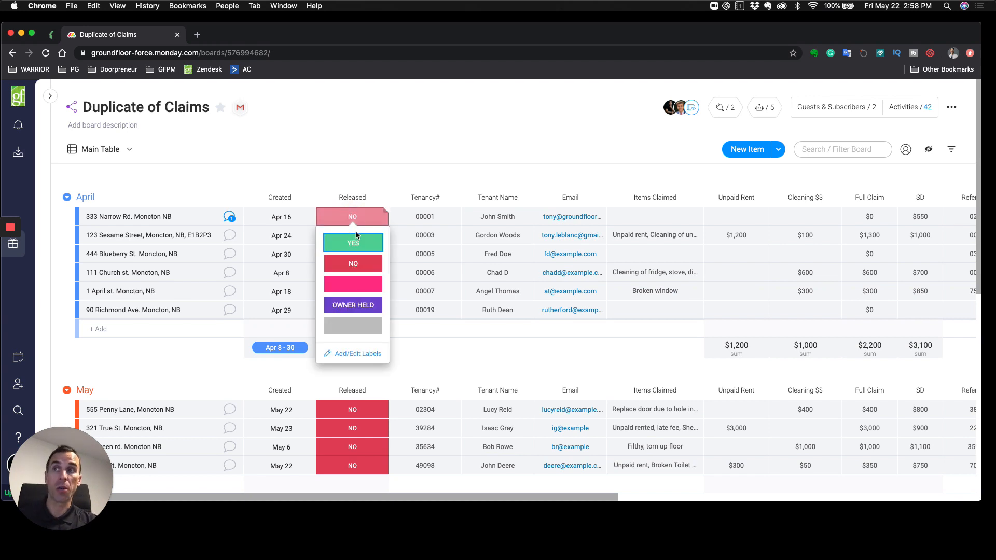
click(353, 263)
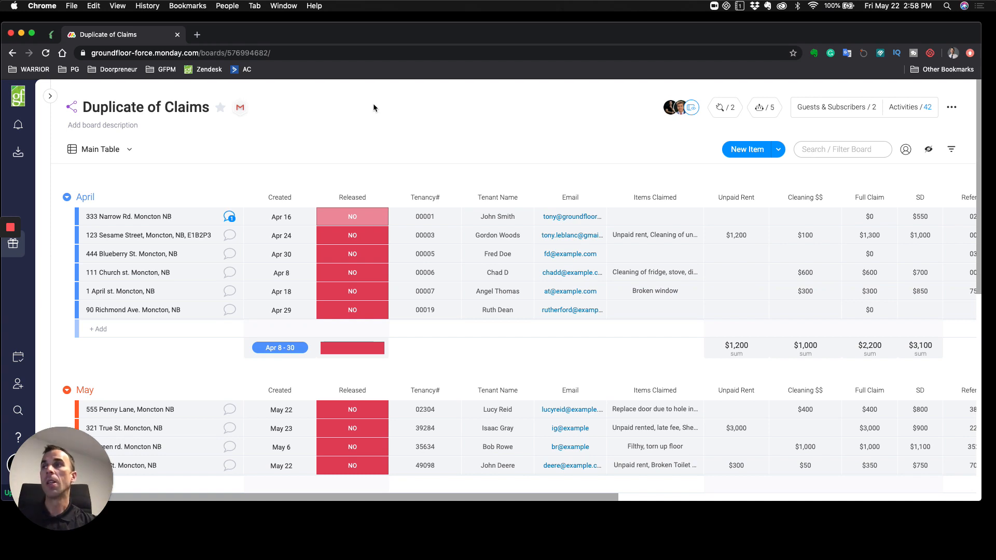
mouse_move(295, 164)
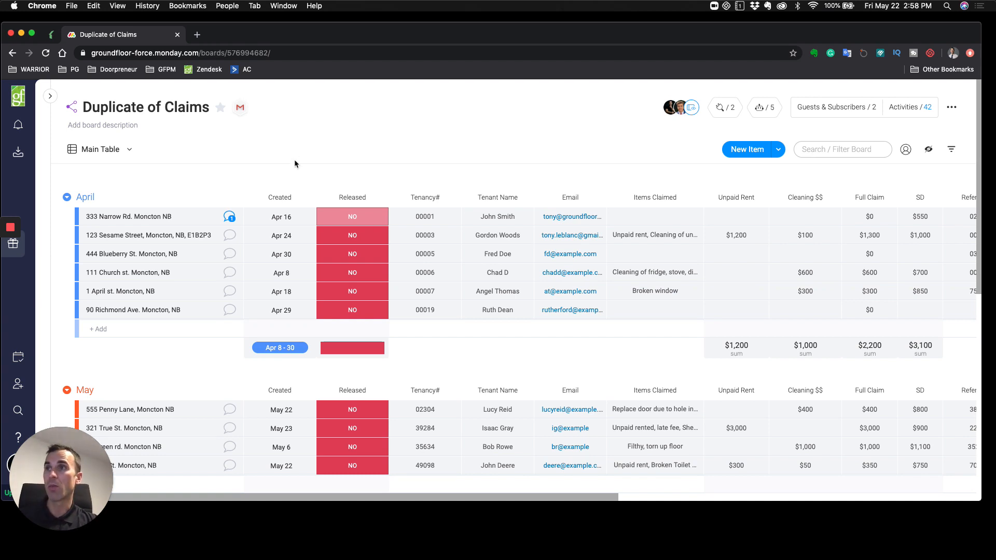
mouse_move(325, 168)
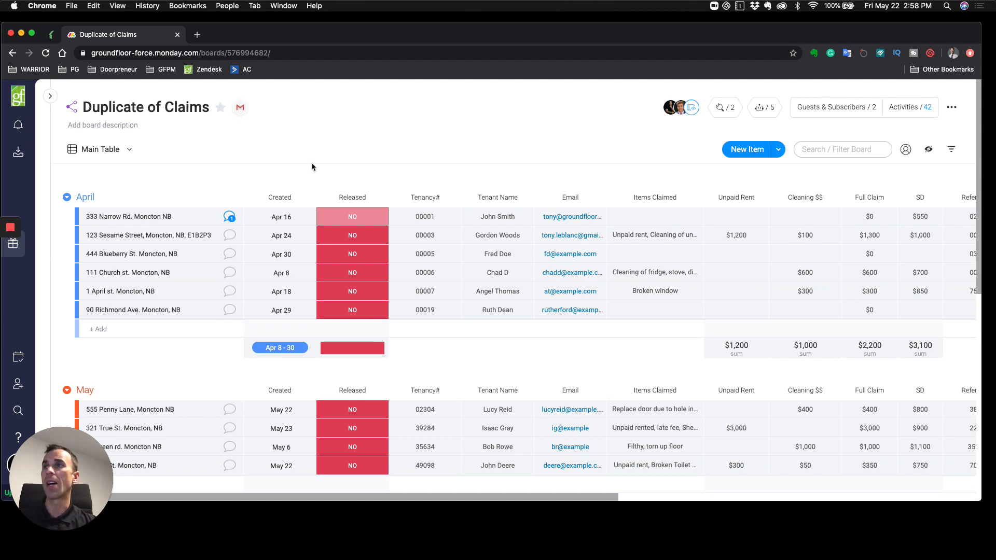
mouse_move(330, 167)
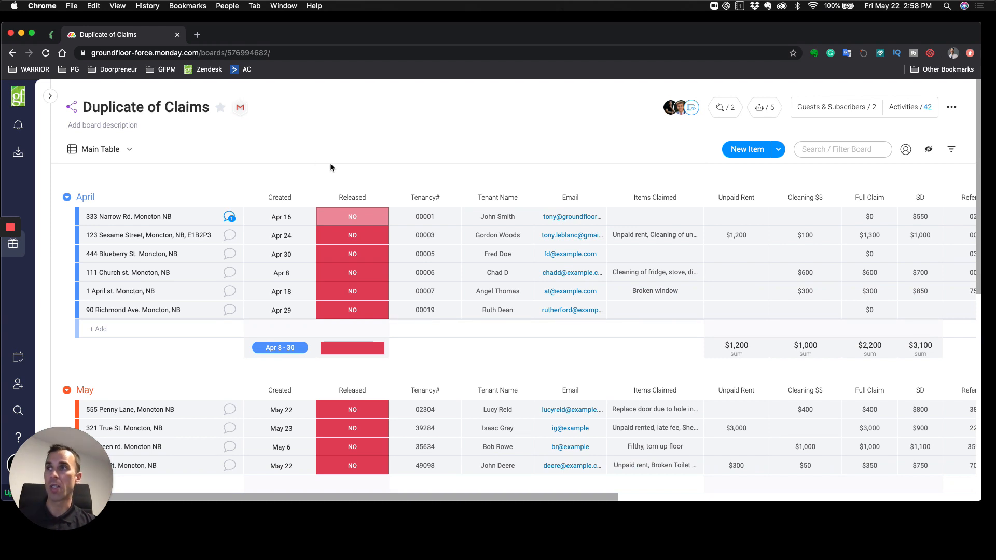
scroll(down, 3)
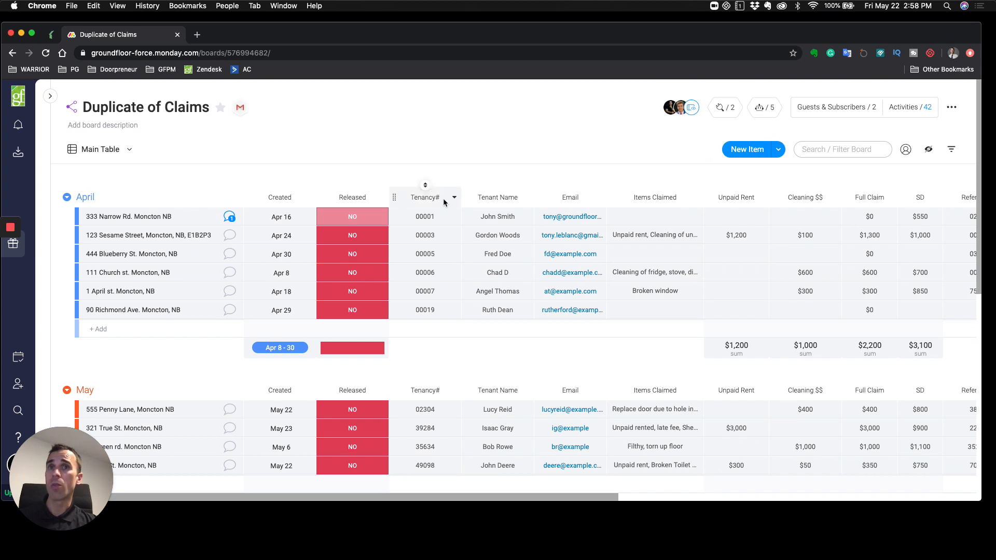
click(570, 217)
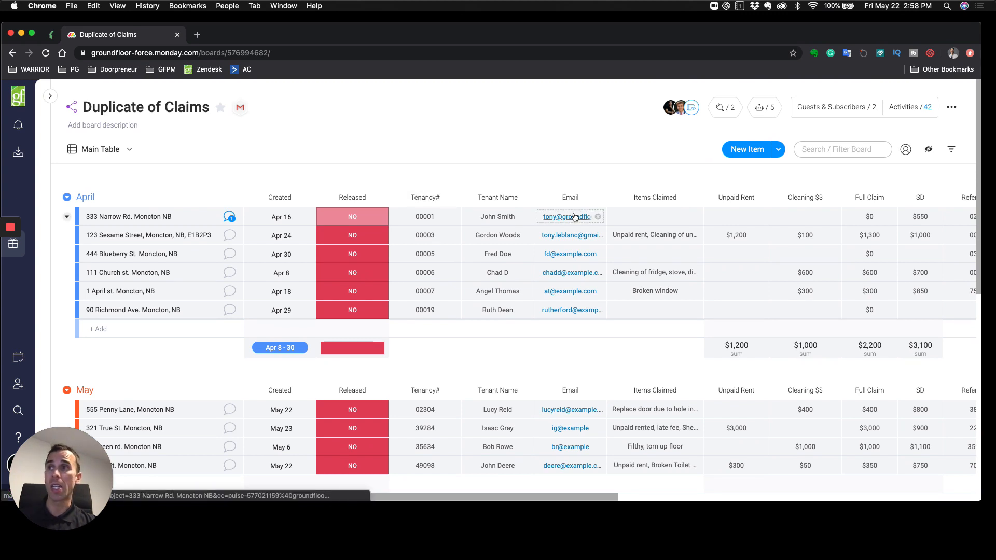